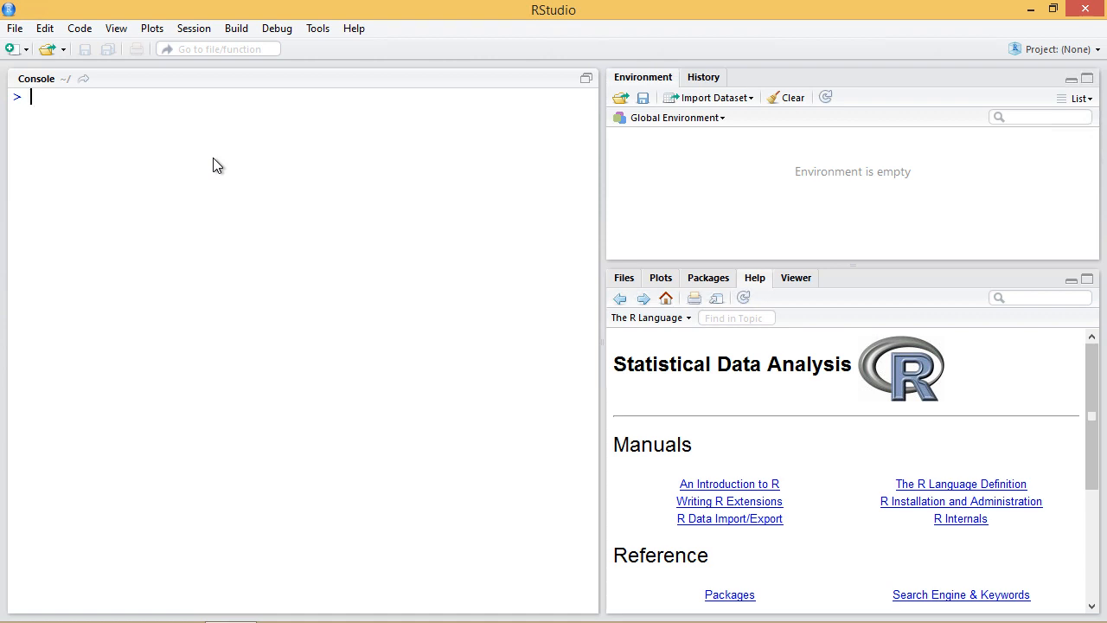
- Bring up the trees help at its Format section and enter g <- trees$Girth in the console
{"action": "type", "text": "?trees"}
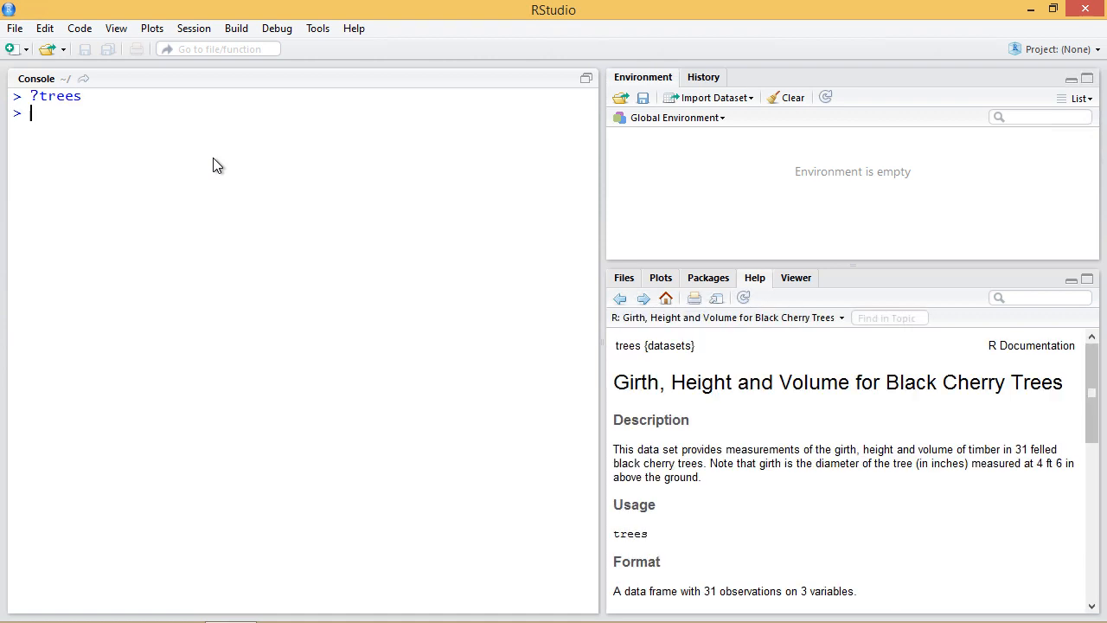
{"action": "mouse_move", "coordinate": [261, 265]}
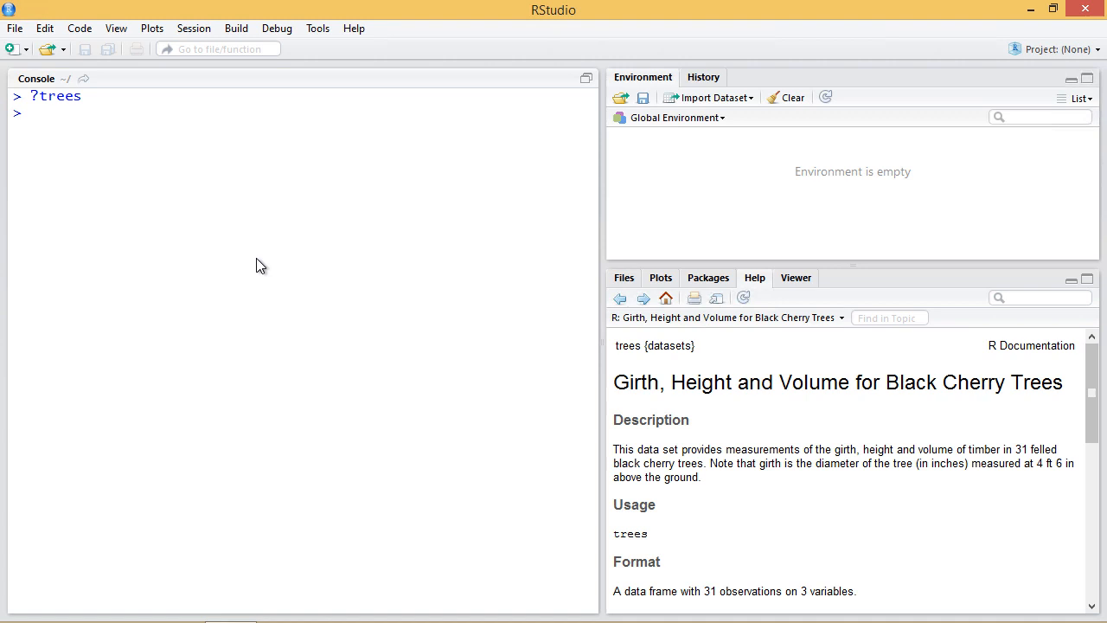
{"action": "type", "text": "g"}
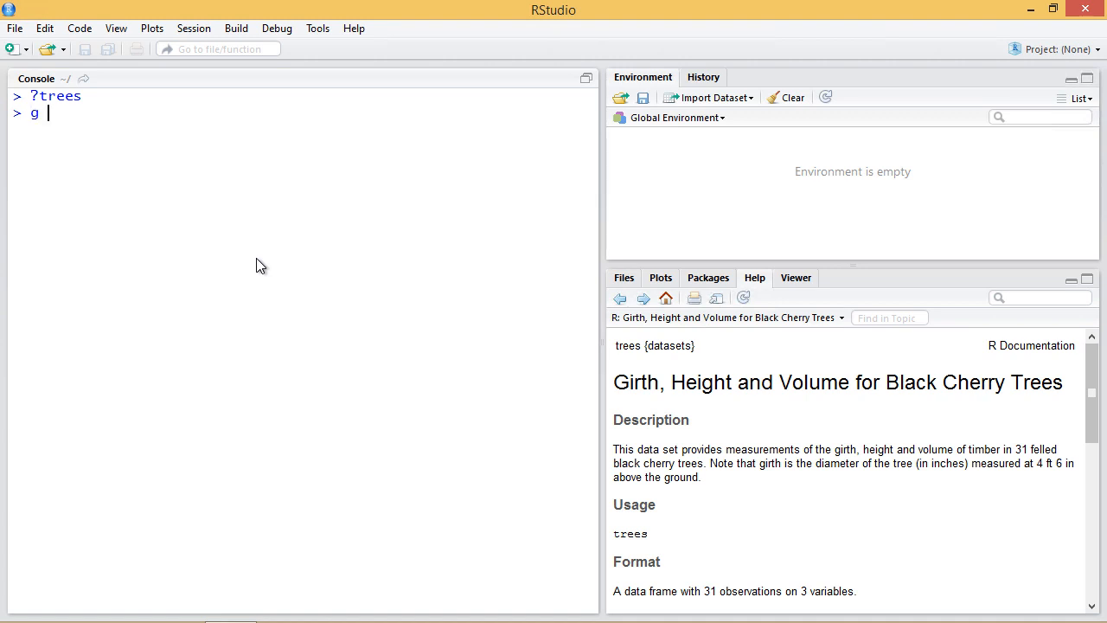
{"action": "type", "text": "<- tr"}
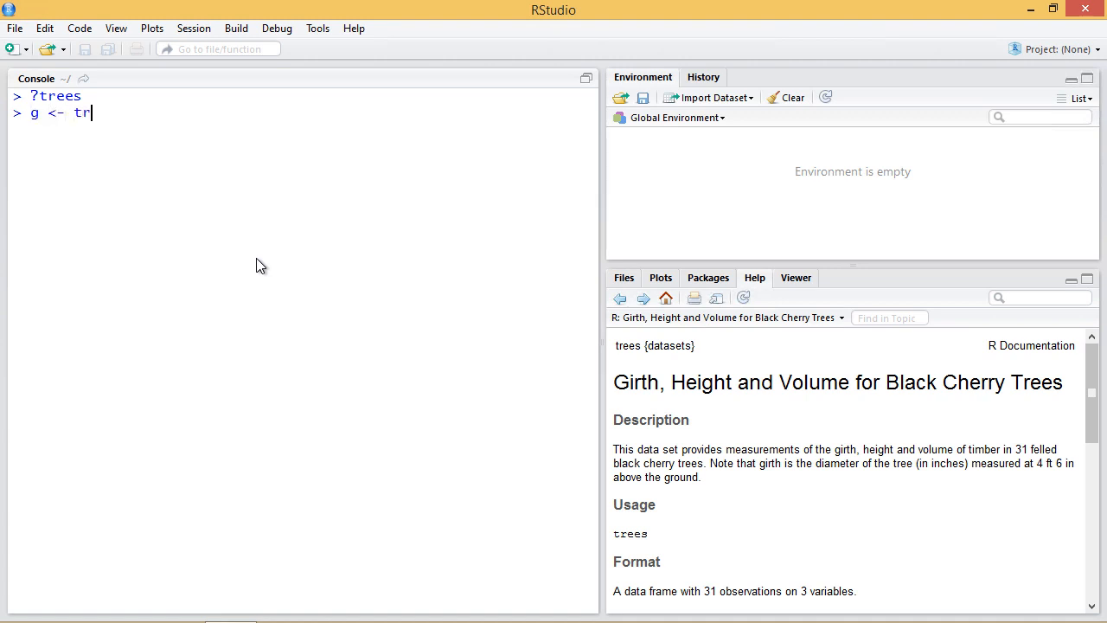
{"action": "type", "text": "ees$G"}
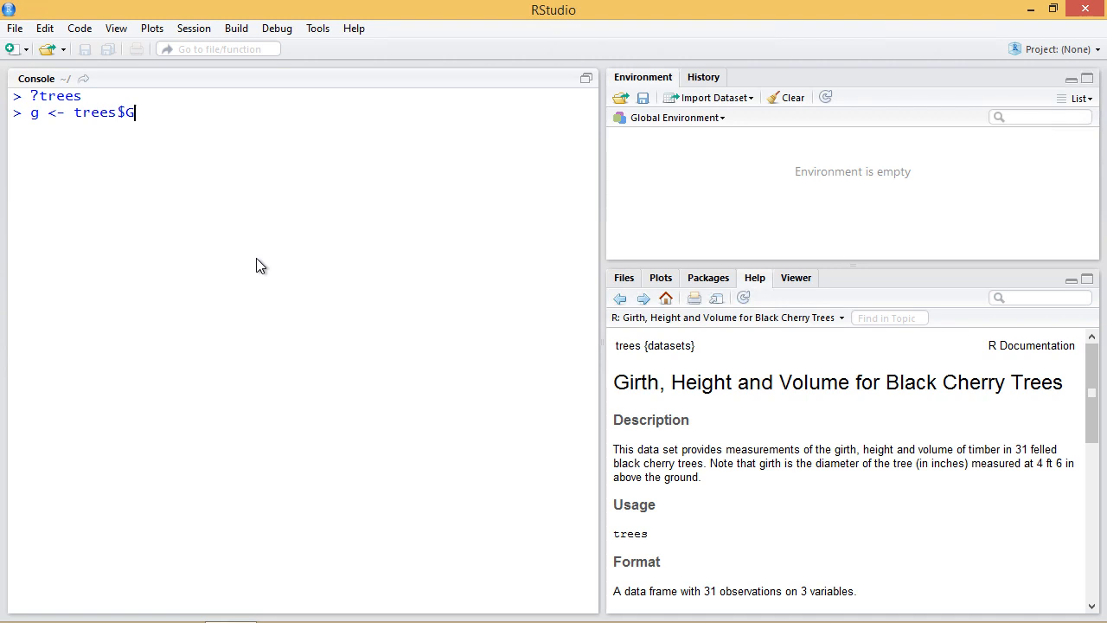
{"action": "type", "text": "irth"}
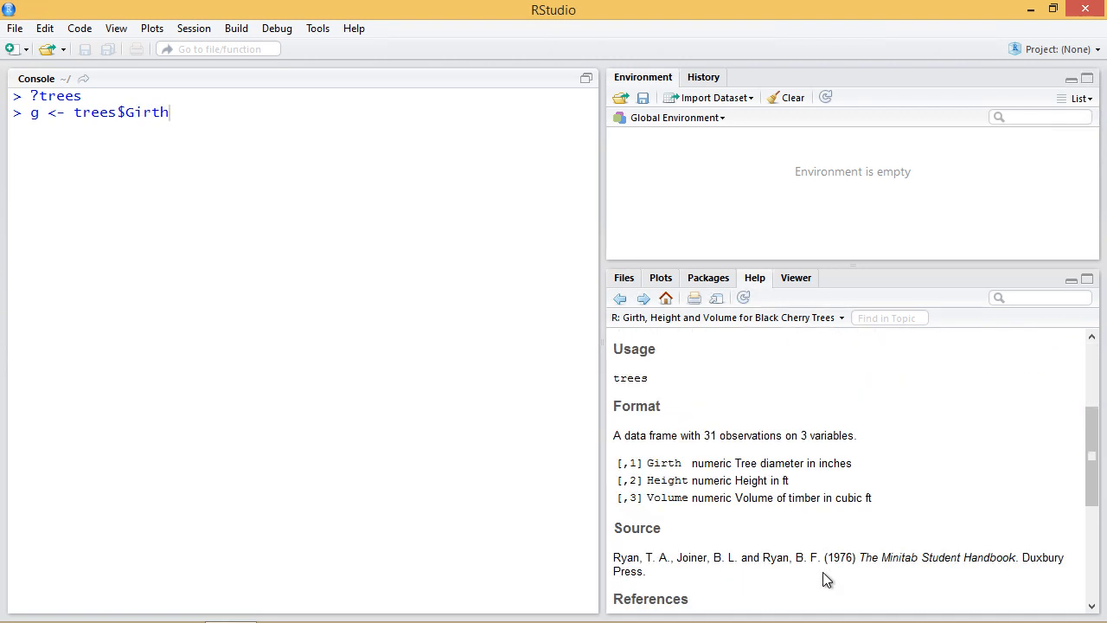
{"action": "scroll", "scroll_direction": "down", "scroll_amount": 3}
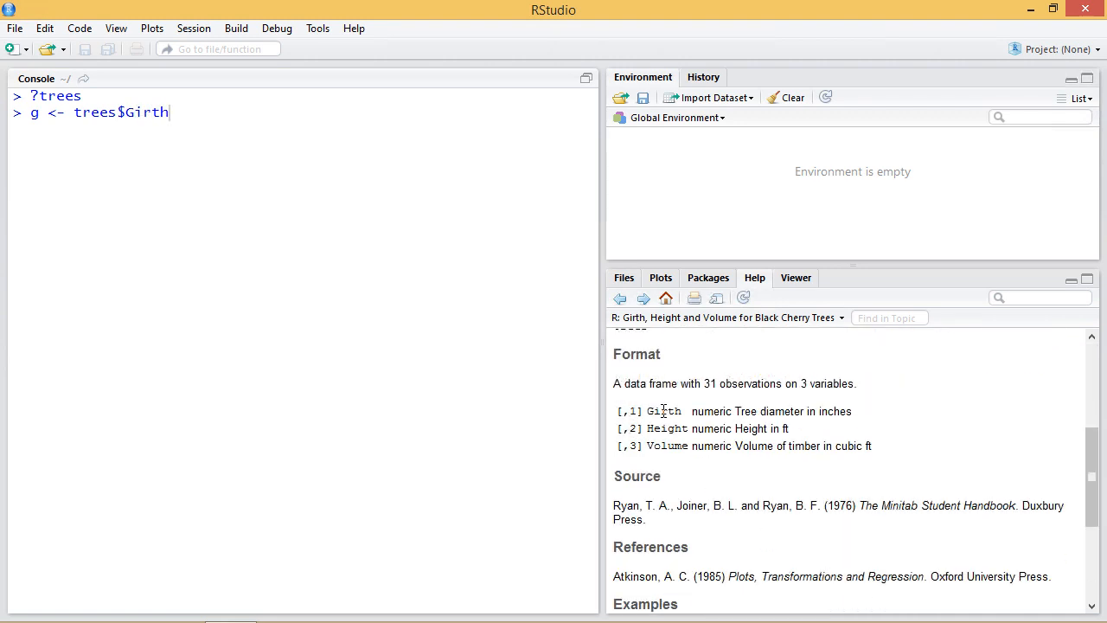
{"action": "mouse_move", "coordinate": [781, 422]}
{"action": "type", "text": "g"}
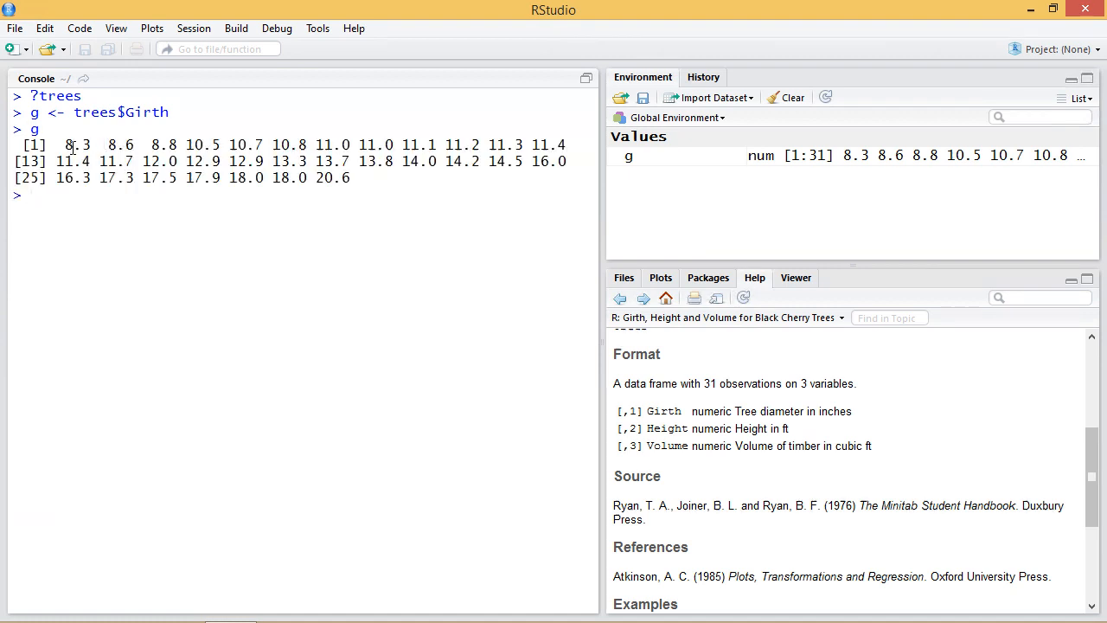
- Assign and print g, compute median(g) = 12.9, then begin a mad() call
{"action": "double_click", "coordinate": [76, 146]}
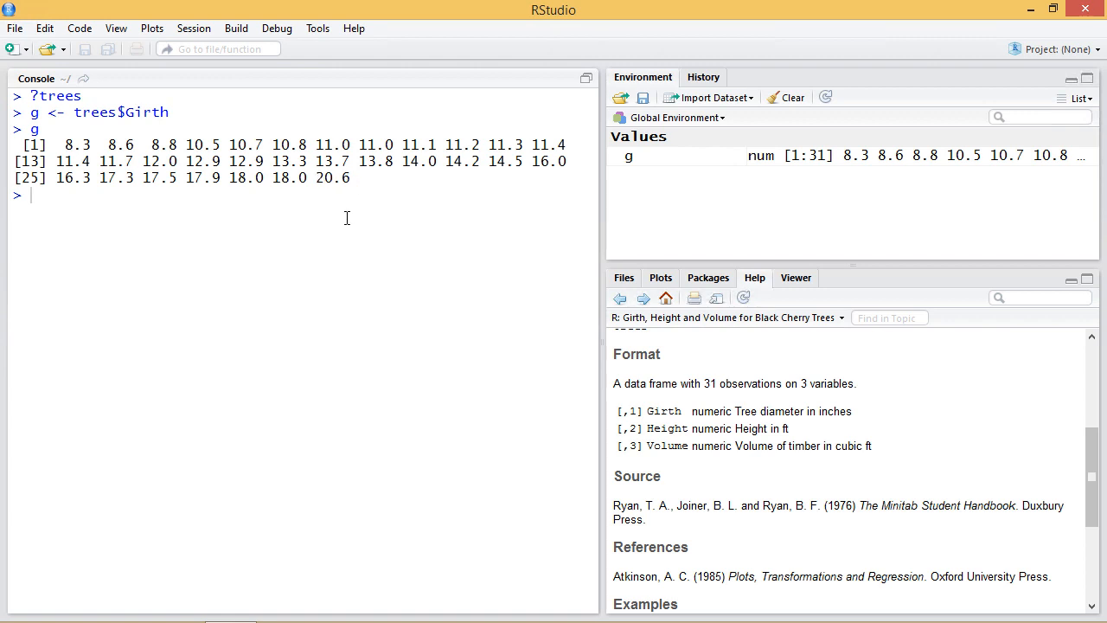
{"action": "mouse_move", "coordinate": [360, 218]}
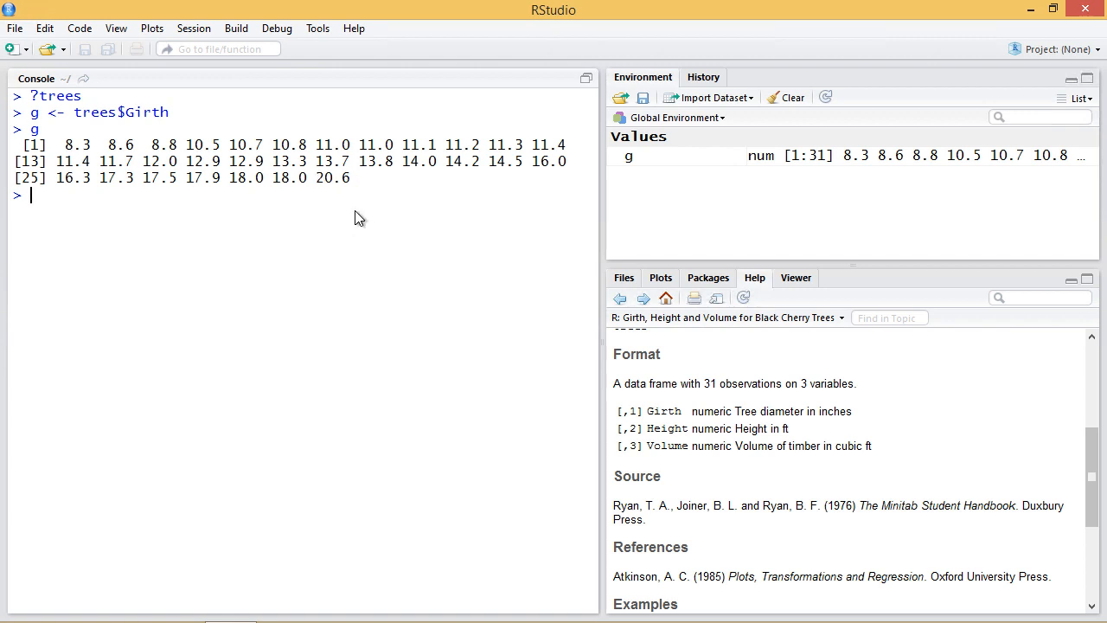
{"action": "type", "text": "median(g)"}
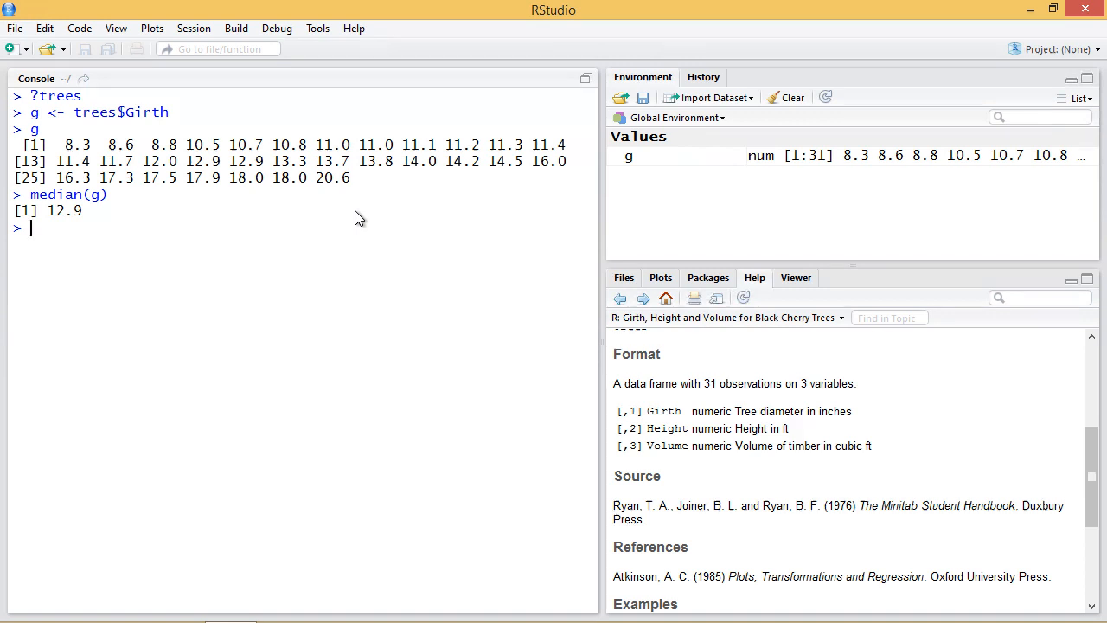
{"action": "type", "text": "ma"}
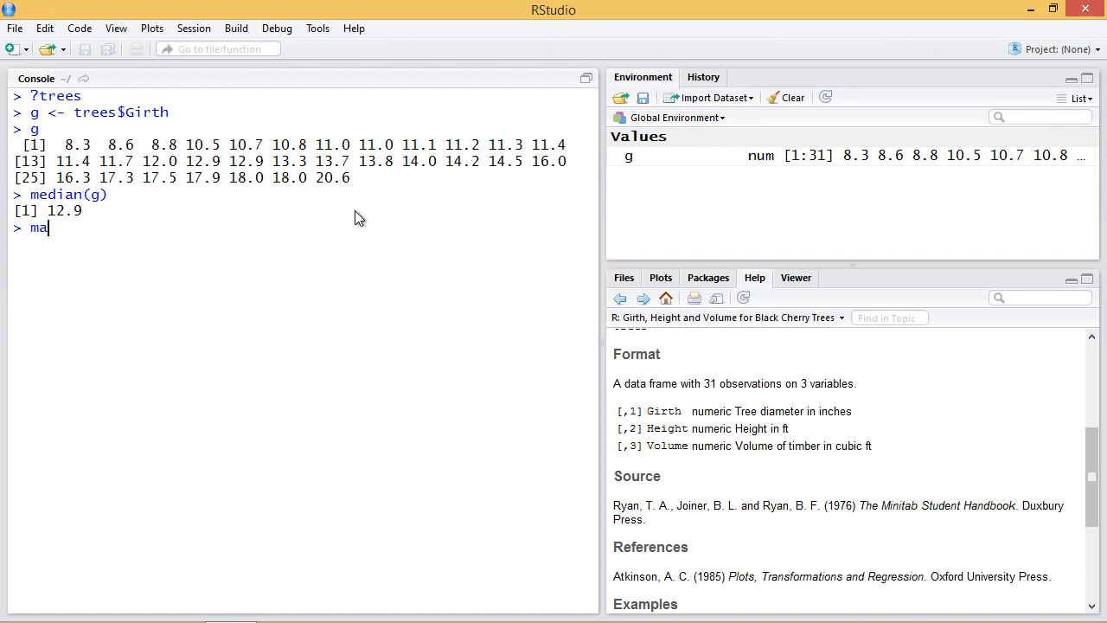
{"action": "type", "text": "d()"}
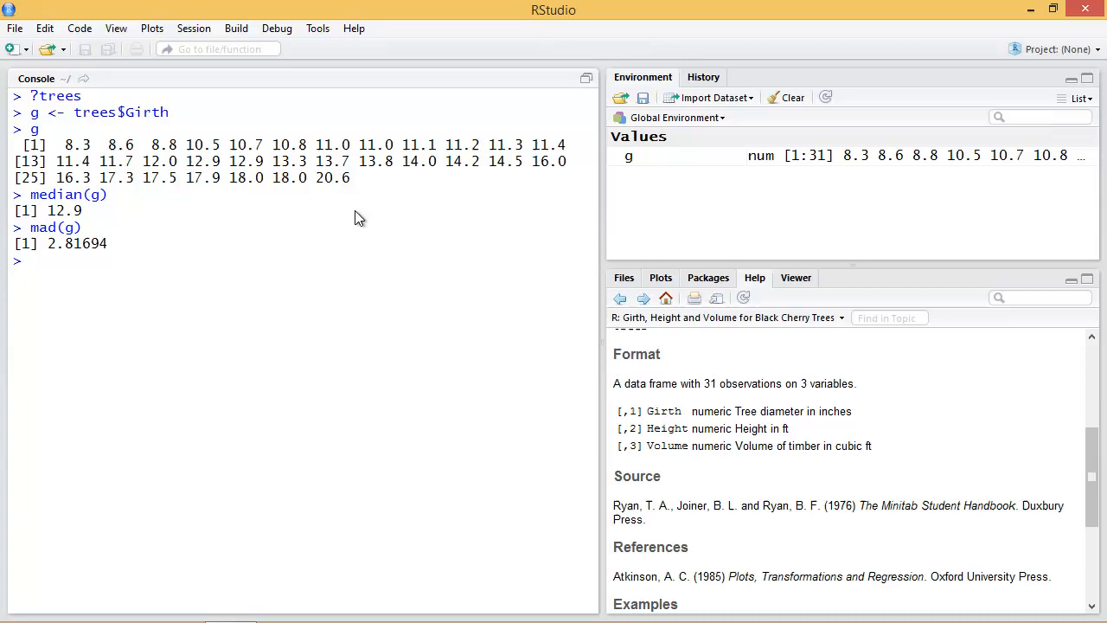
- Compute mean(g) = 13.24839 and mad(g, center=median(g)) = 2.81694
{"action": "type", "text": "mean(g"}
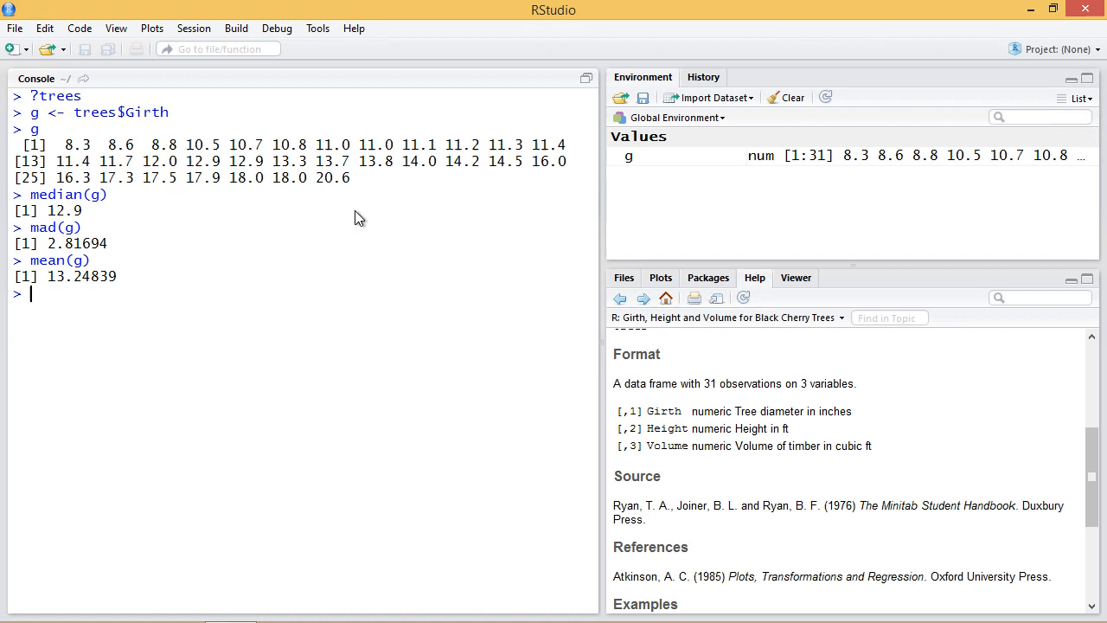
{"action": "type", "text": "media"}
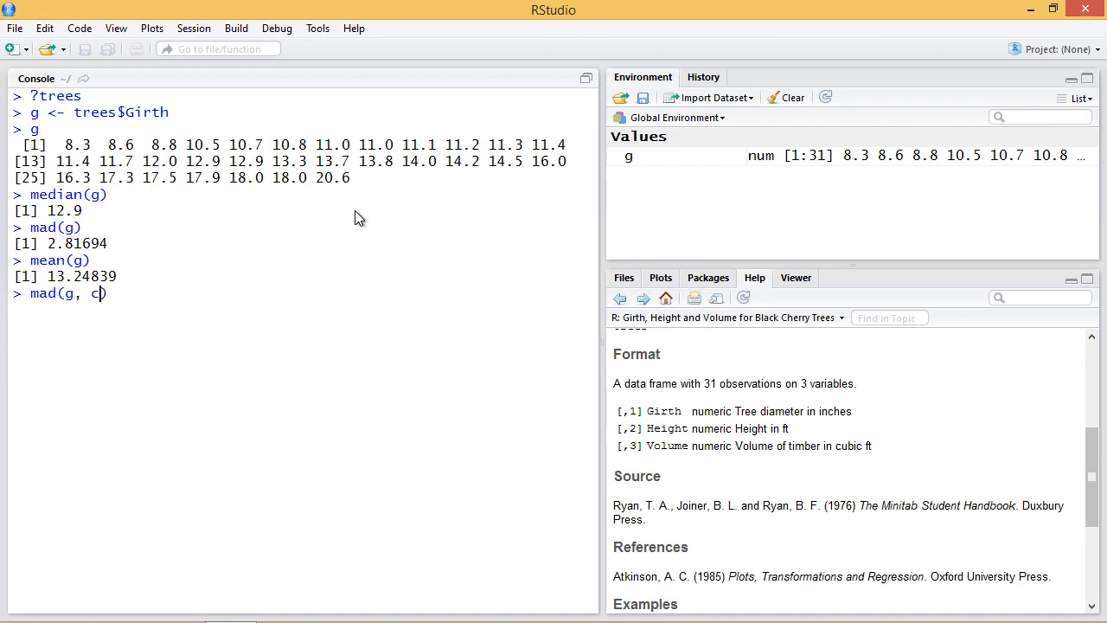
{"action": "type", "text": "enter="}
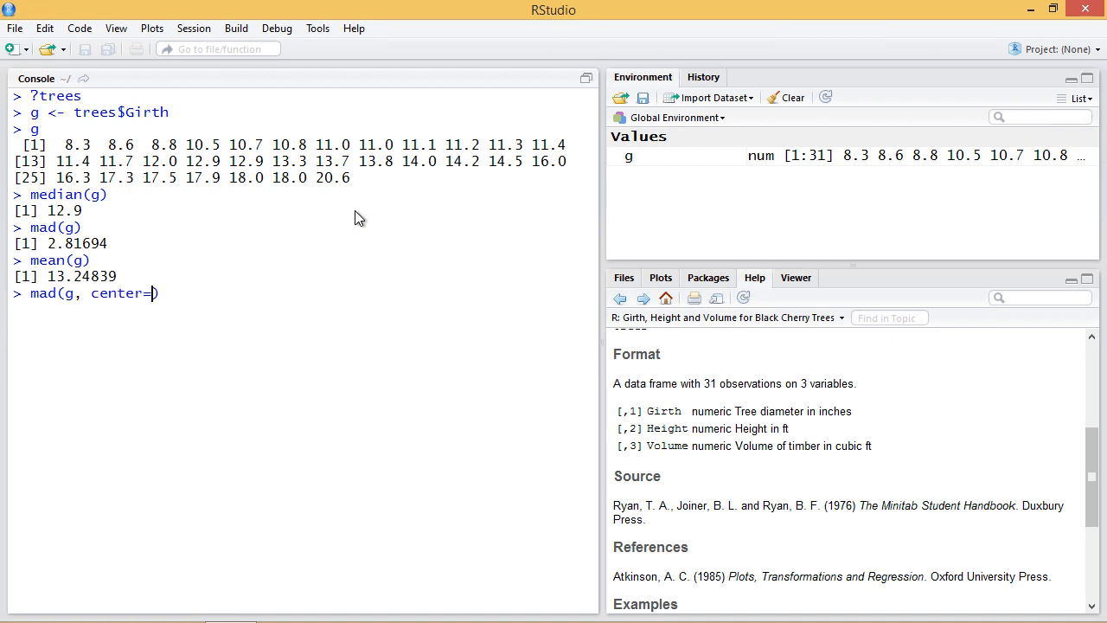
{"action": "type", "text": "median(g"}
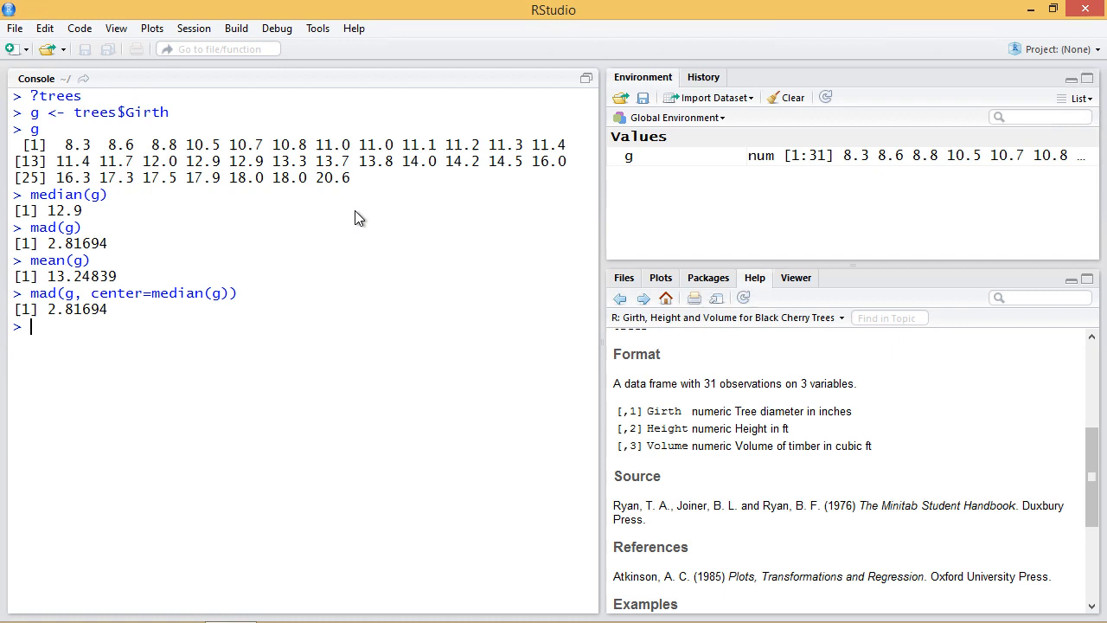
- Compare with mad(g, center=mean(g)) = 3.333459 by highlighting the earlier calls and results
{"action": "double_click", "coordinate": [54, 227]}
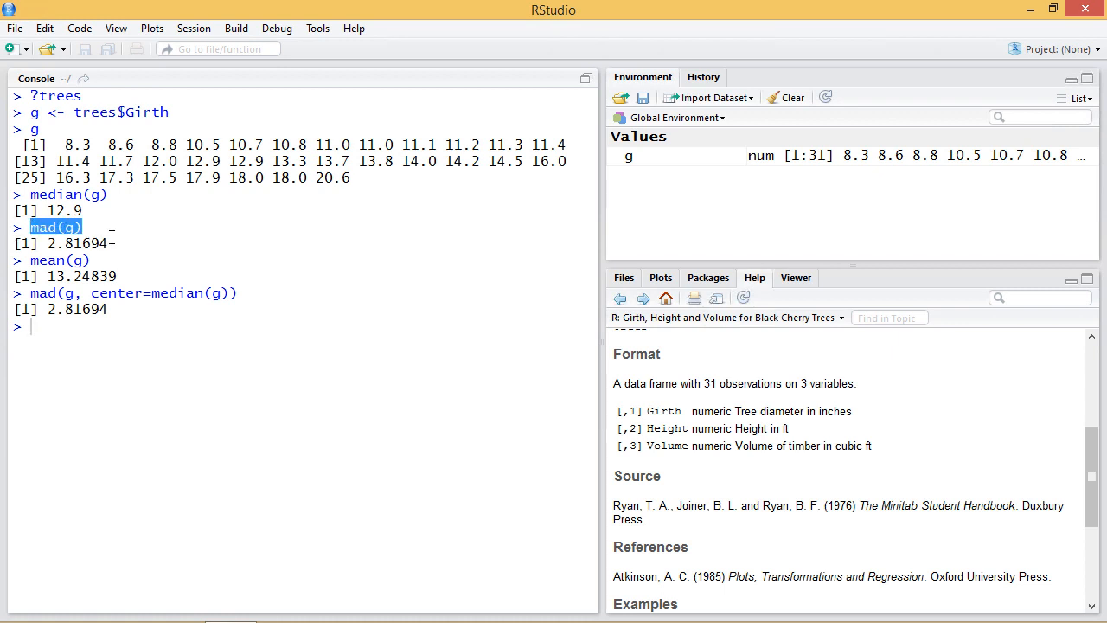
{"action": "left_click_drag", "start_coordinate": [28, 292], "coordinate": [94, 308]}
{"action": "type", "text": "mad(g, center=mean(g))"}
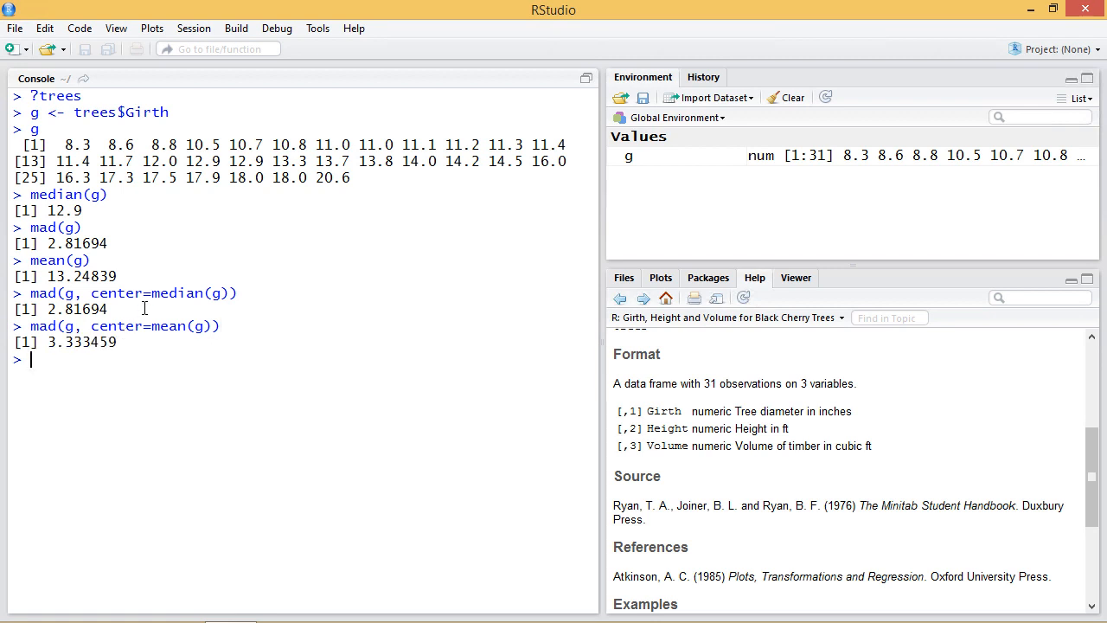
{"action": "double_click", "coordinate": [79, 277]}
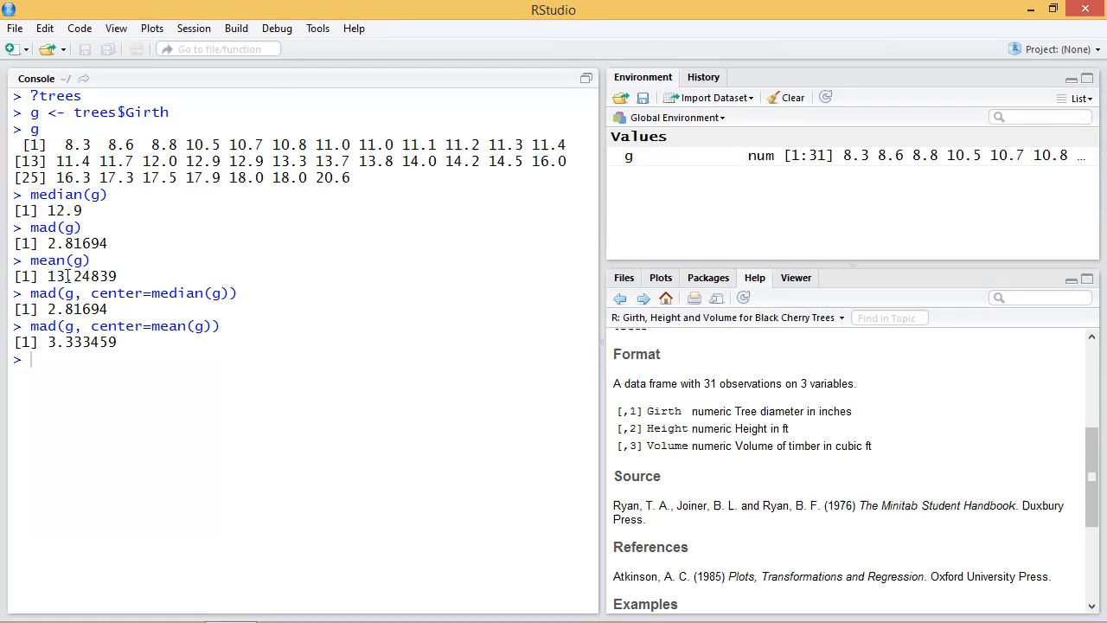
{"action": "double_click", "coordinate": [61, 277]}
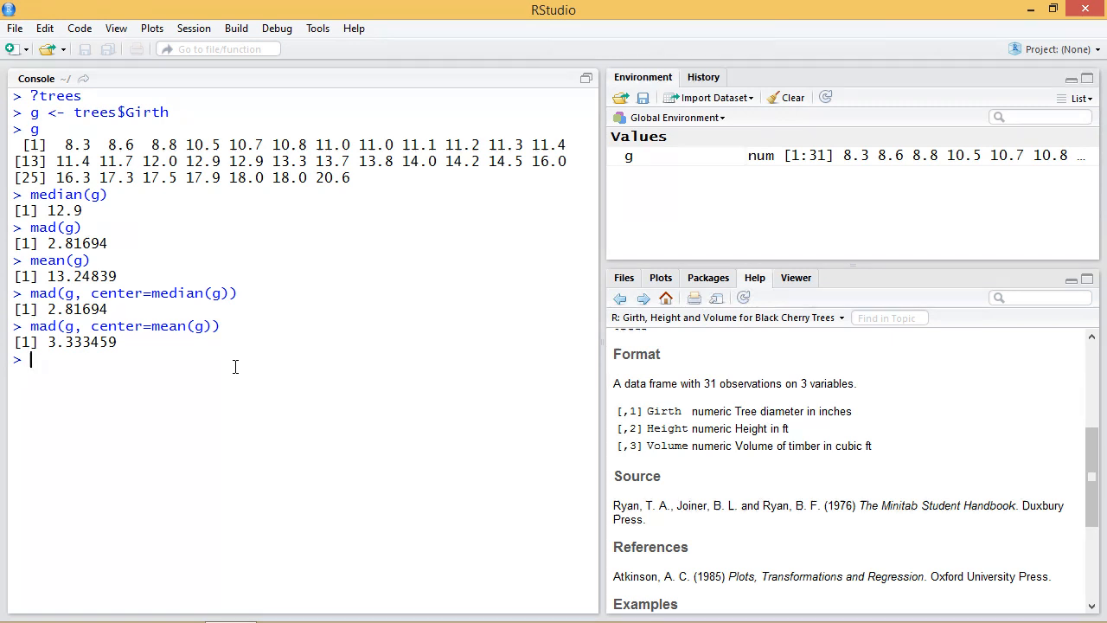
- Compute mad of g with constant 1.4826 (2.81694), constant 1 (1.9) and constant 2 (3.8)
{"action": "type", "text": "mad(g, consta"}
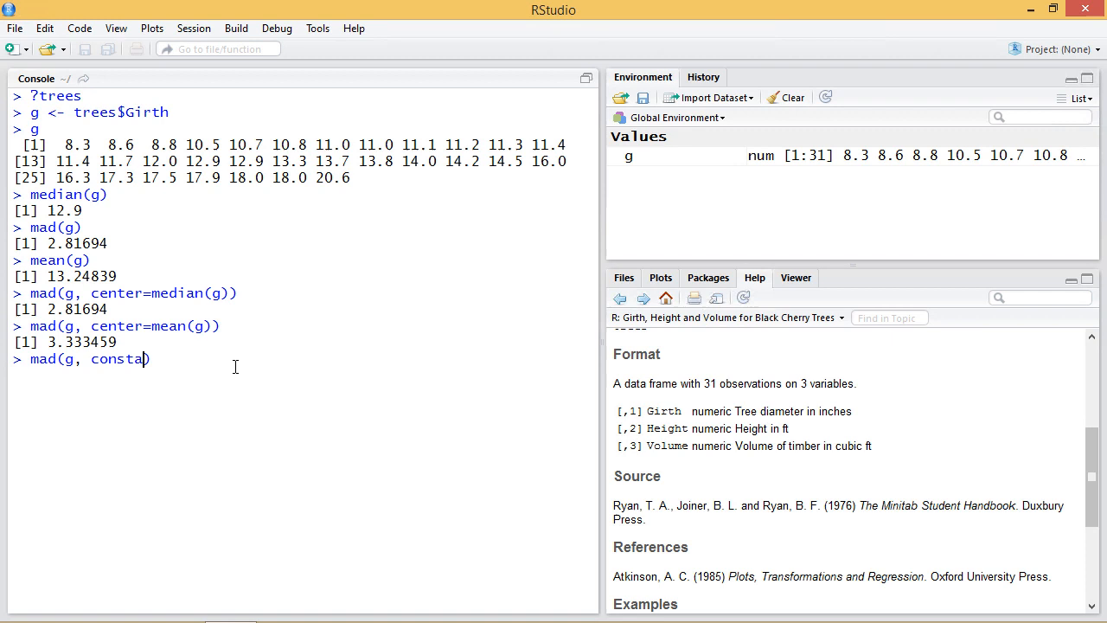
{"action": "type", "text": "nt=1)"}
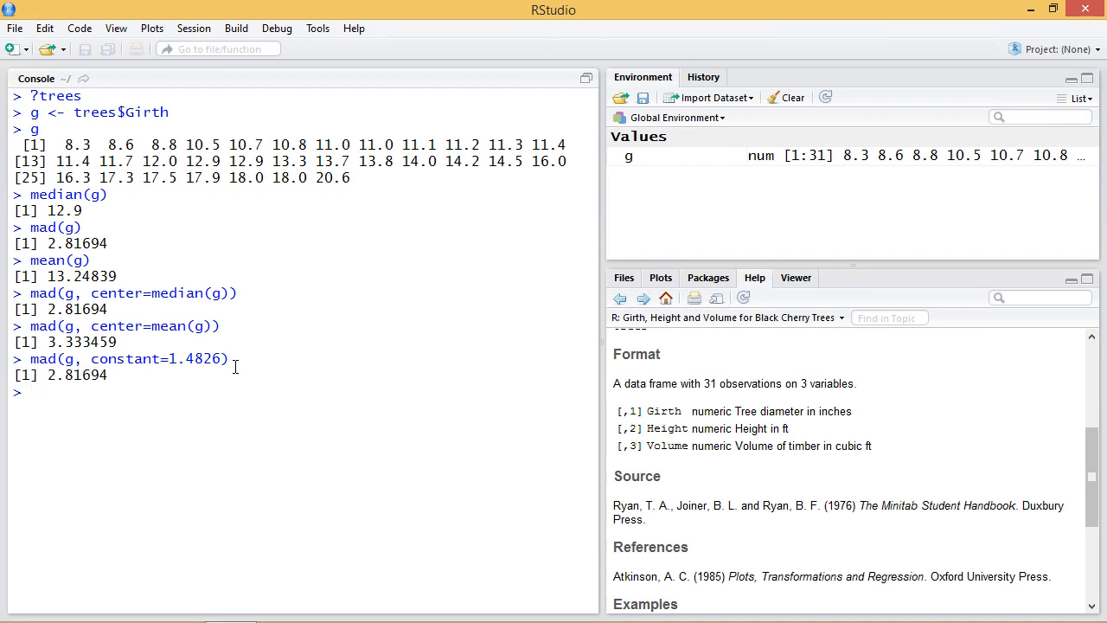
{"action": "type", "text": "mad(g, constant=1.)"}
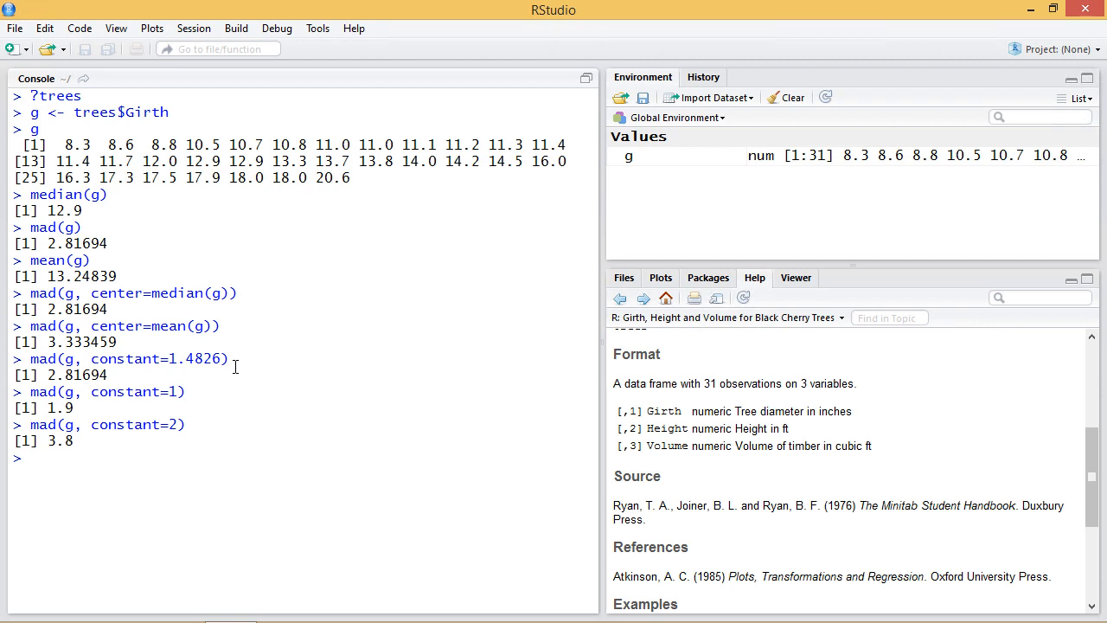
{"action": "mouse_move", "coordinate": [149, 464]}
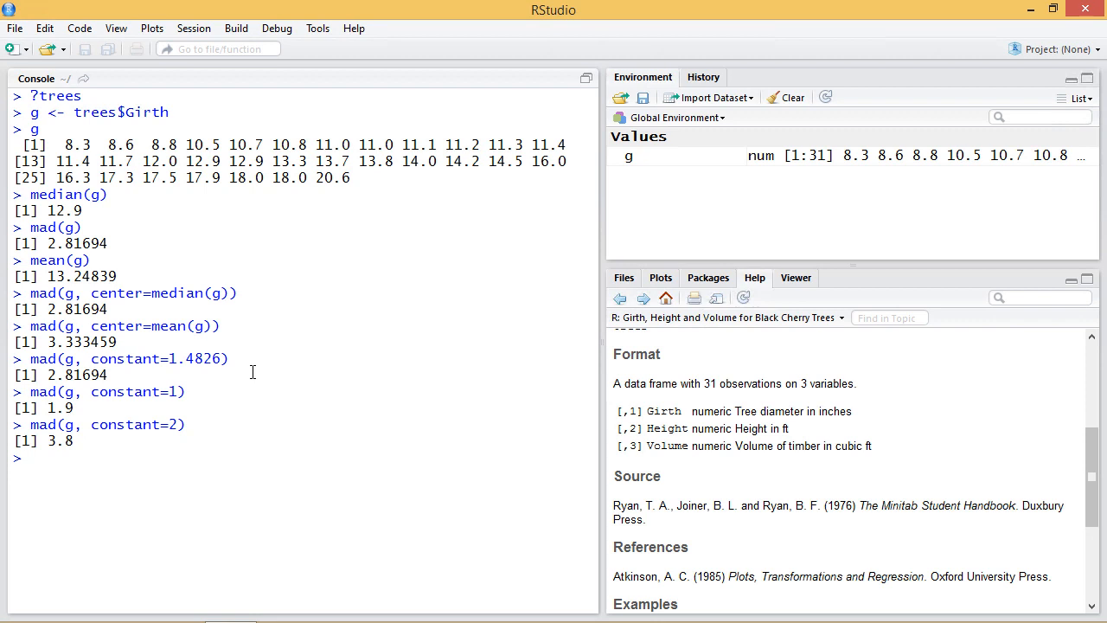
- Append NA to g with g <- c(g,NA), print its 32 values, and get NA from mad(g)
{"action": "type", "text": "g <-"}
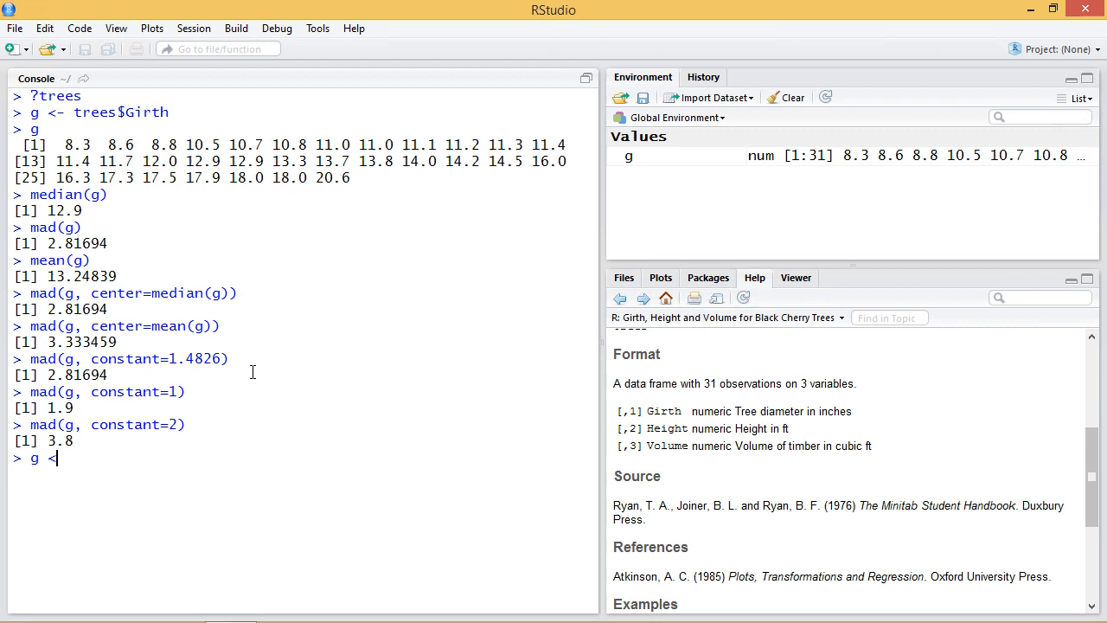
{"action": "type", "text": "- c(g,NA)"}
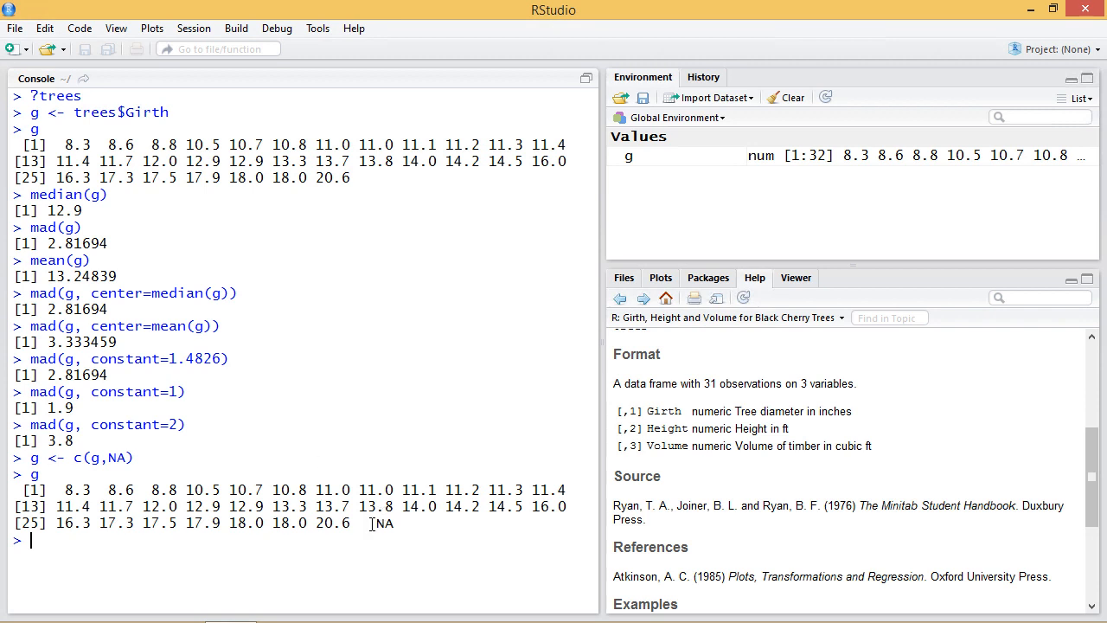
{"action": "mouse_move", "coordinate": [309, 436]}
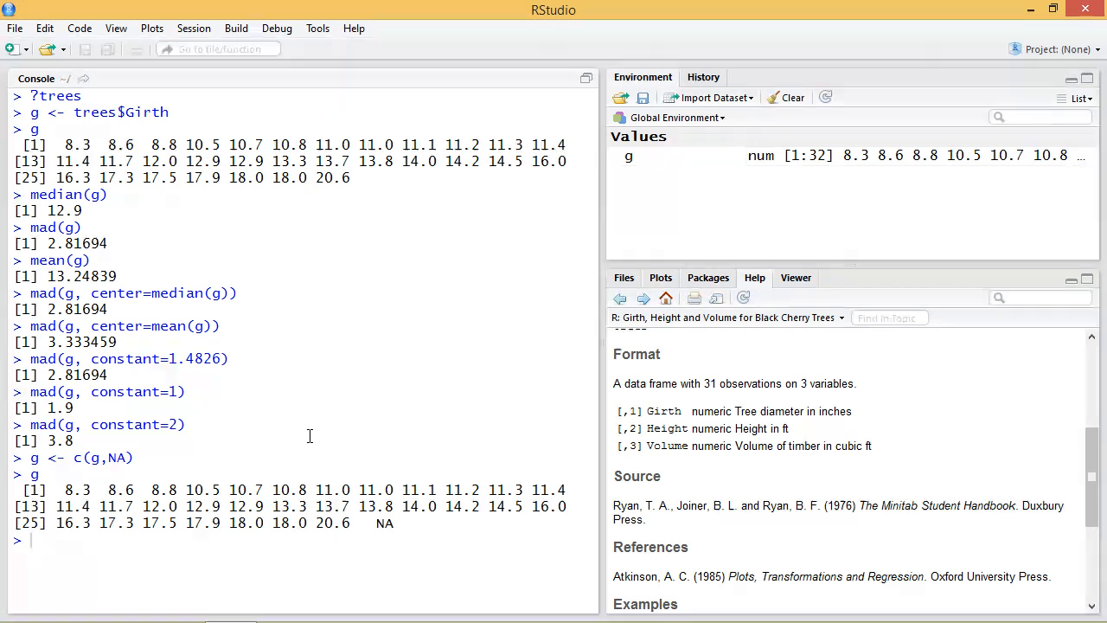
{"action": "type", "text": "g"}
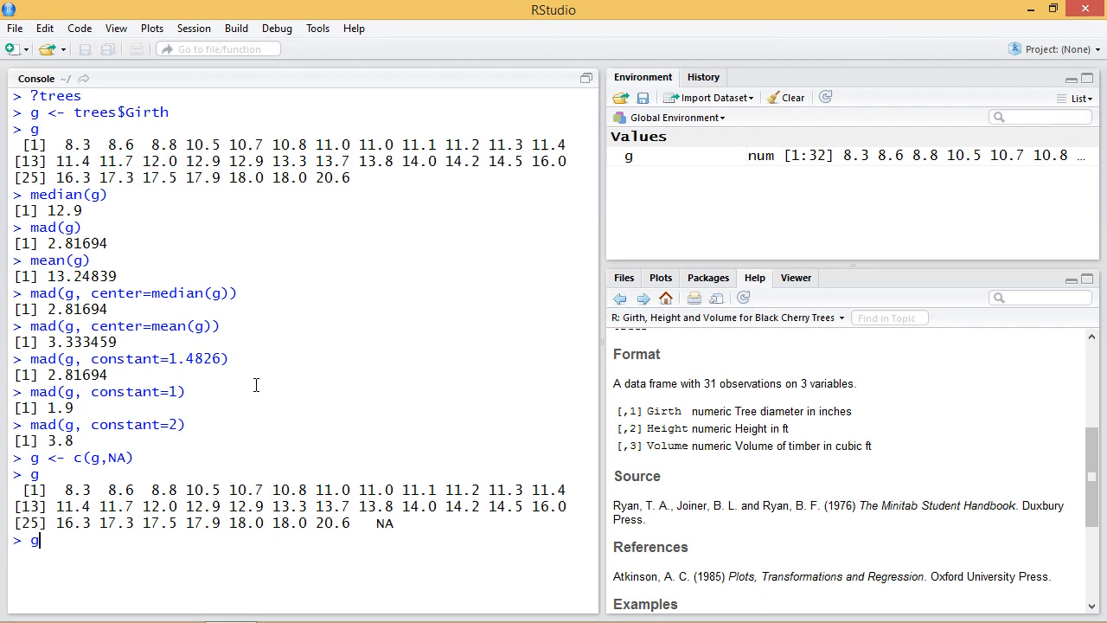
{"action": "type", "text": "mad(g"}
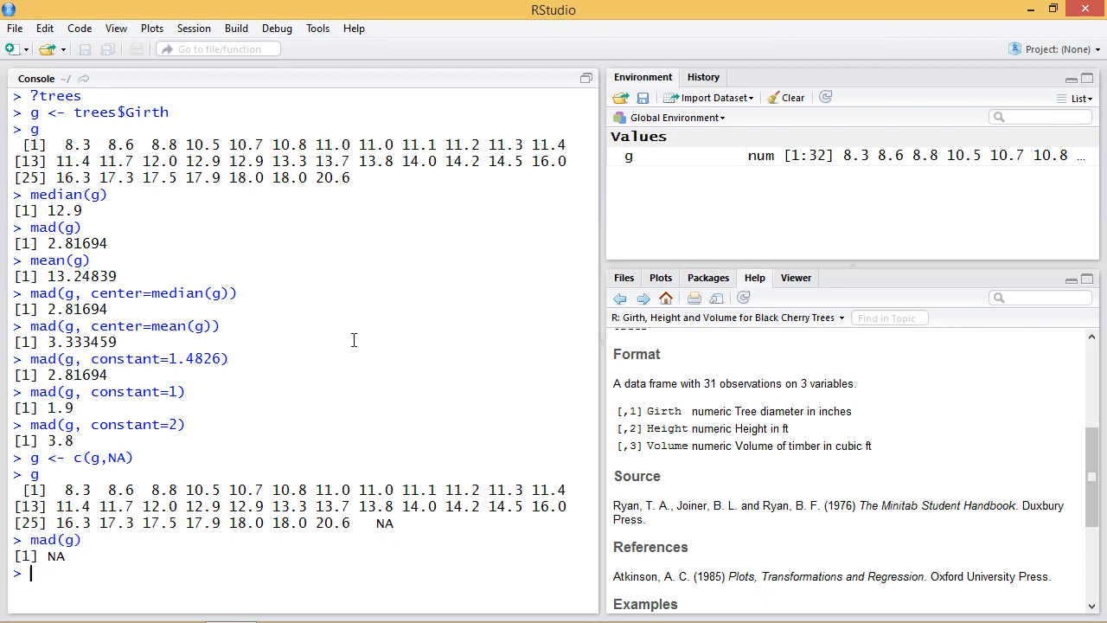
{"action": "type", "text": "mad(g)"}
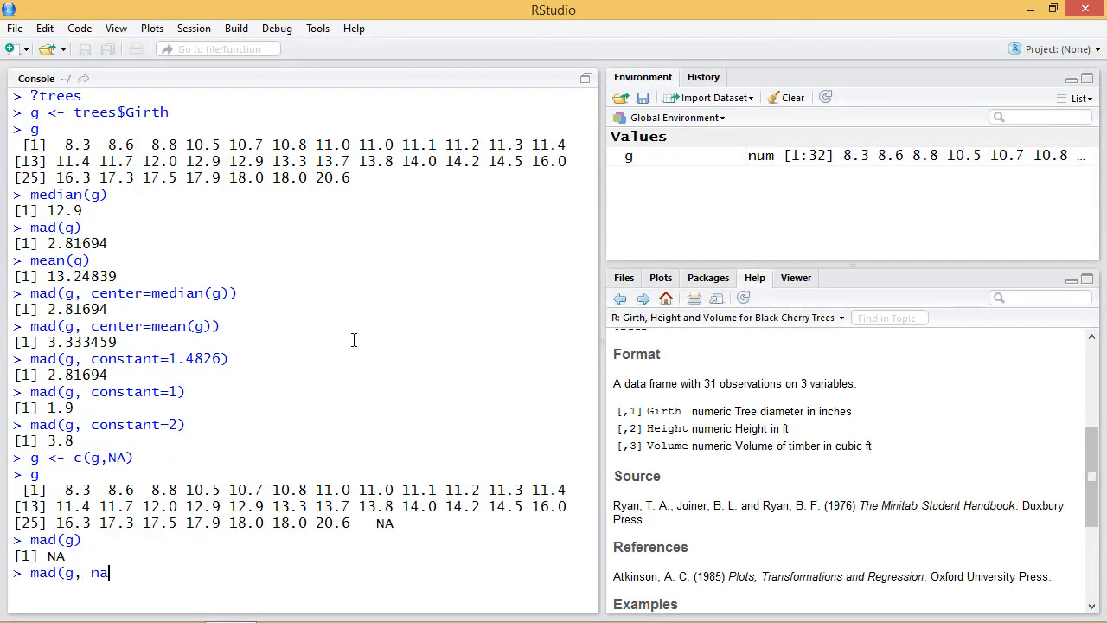
- Enter an unrun mad(g, na.rm=NA call in the console
{"action": "type", "text": ".rm+"}
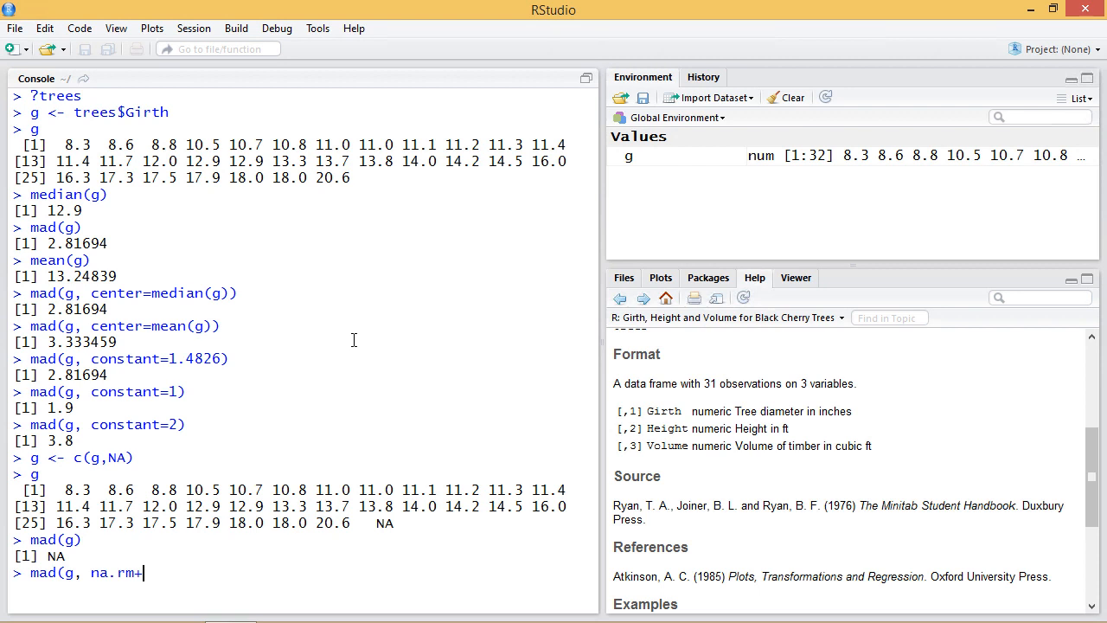
{"action": "type", "text": "=NA"}
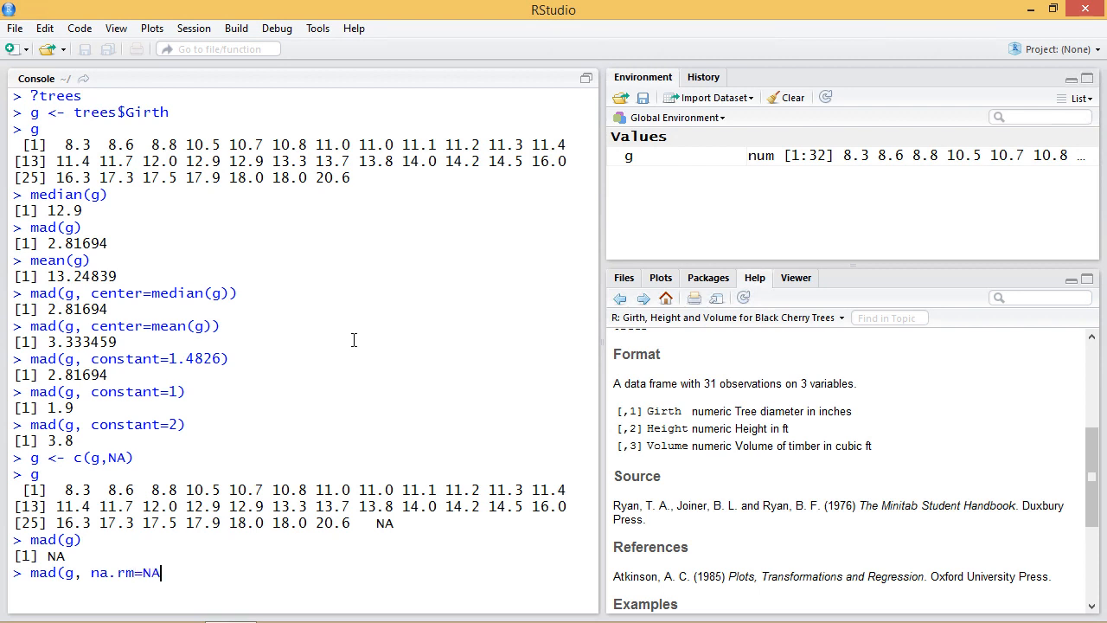